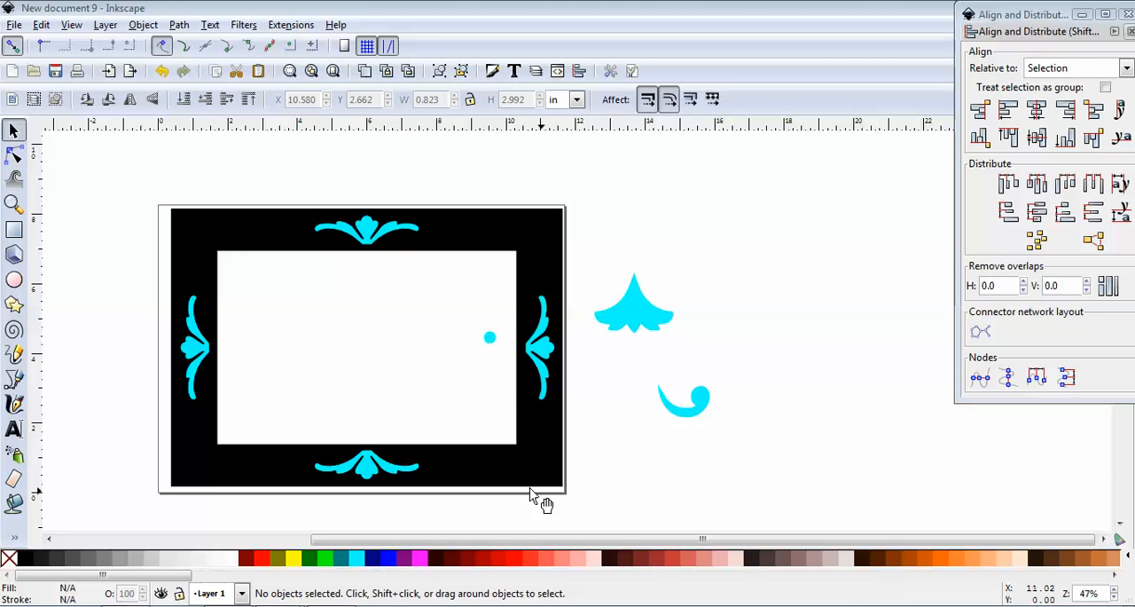
{"action": "mouse_move", "coordinate": [547, 352]}
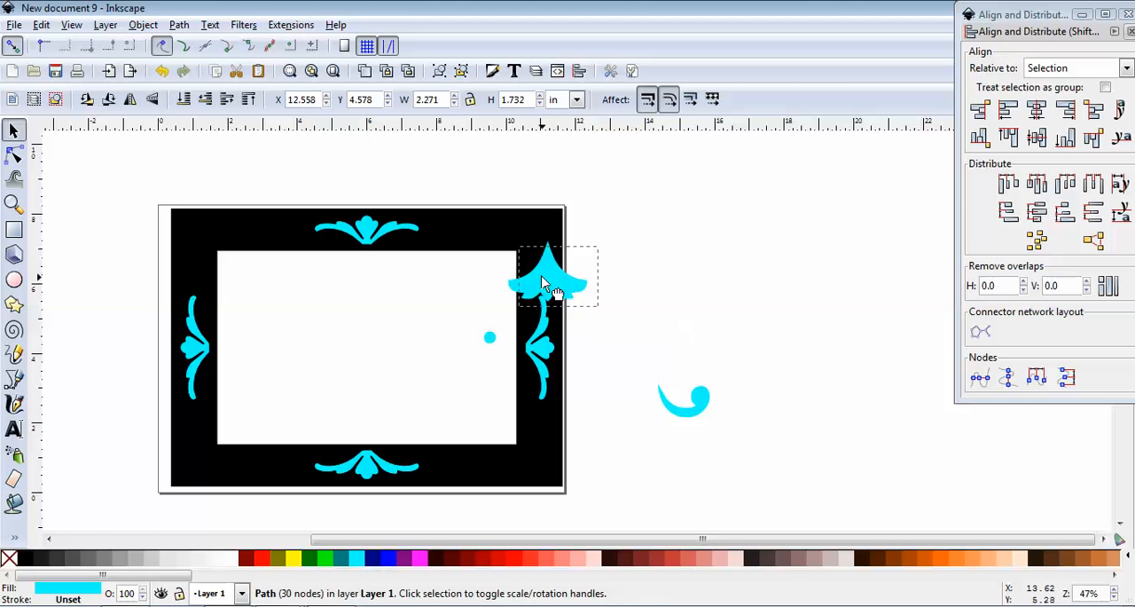
Move the cyan flourish onto the frame, scale it down and rotate it to fill the top-right corner.
{"action": "left_click_drag", "start_coordinate": [546, 280], "coordinate": [532, 239]}
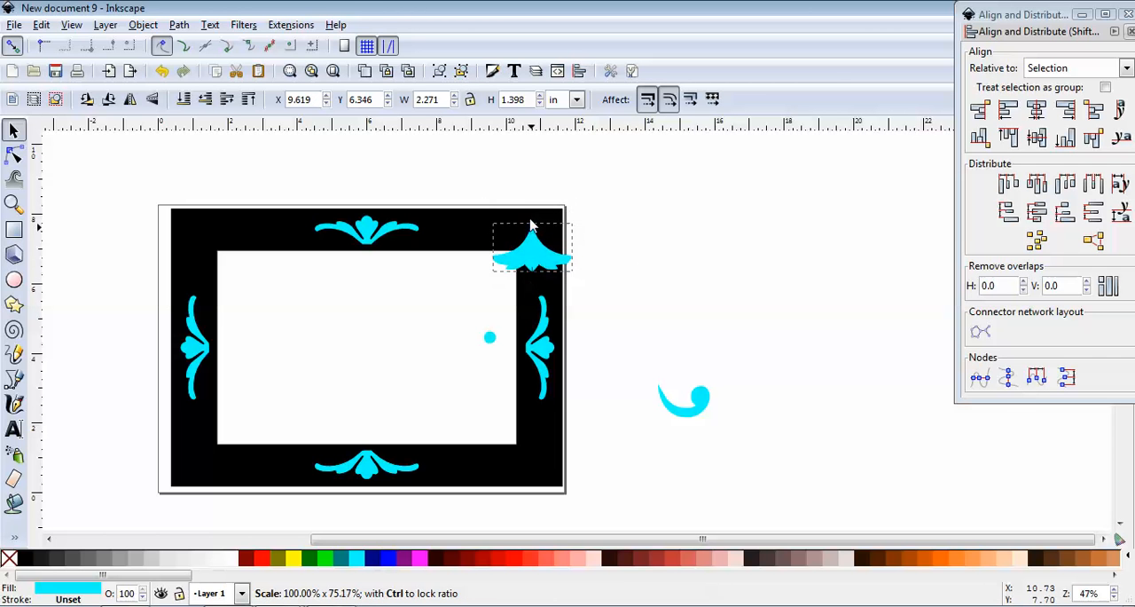
{"action": "left_click_drag", "start_coordinate": [533, 257], "coordinate": [532, 234]}
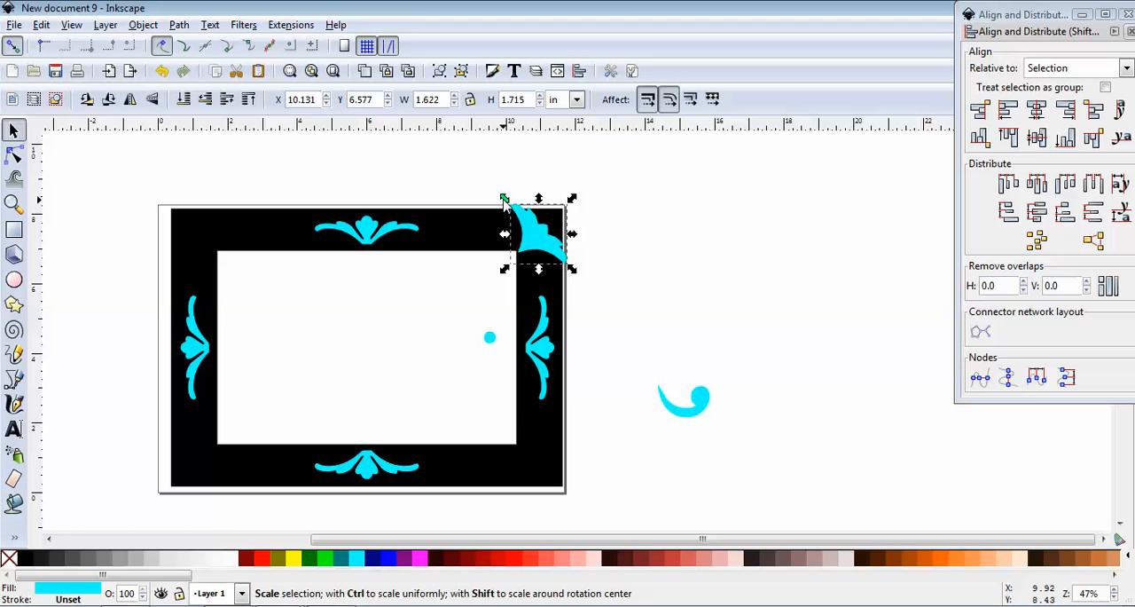
{"action": "left_click_drag", "start_coordinate": [504, 199], "coordinate": [523, 220]}
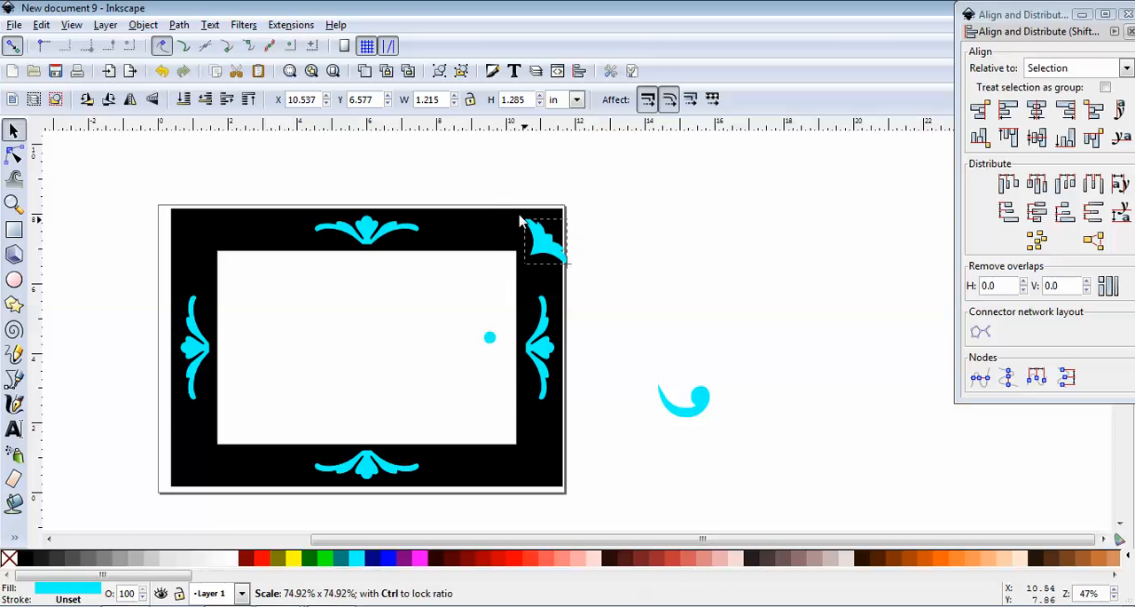
{"action": "left_click_drag", "start_coordinate": [541, 239], "coordinate": [536, 234]}
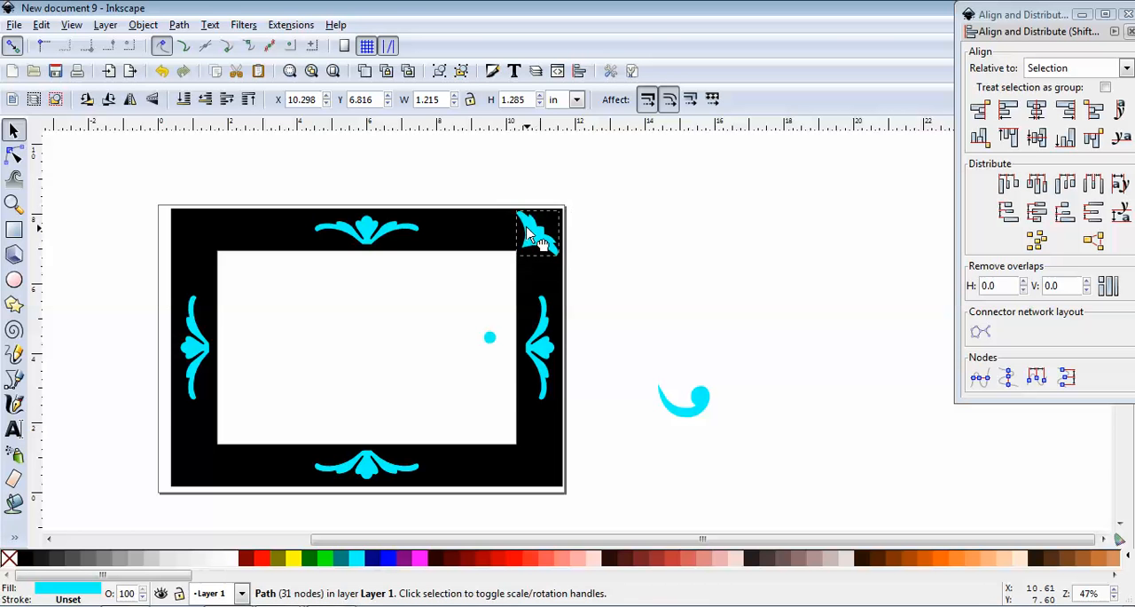
{"action": "left_click", "coordinate": [536, 231]}
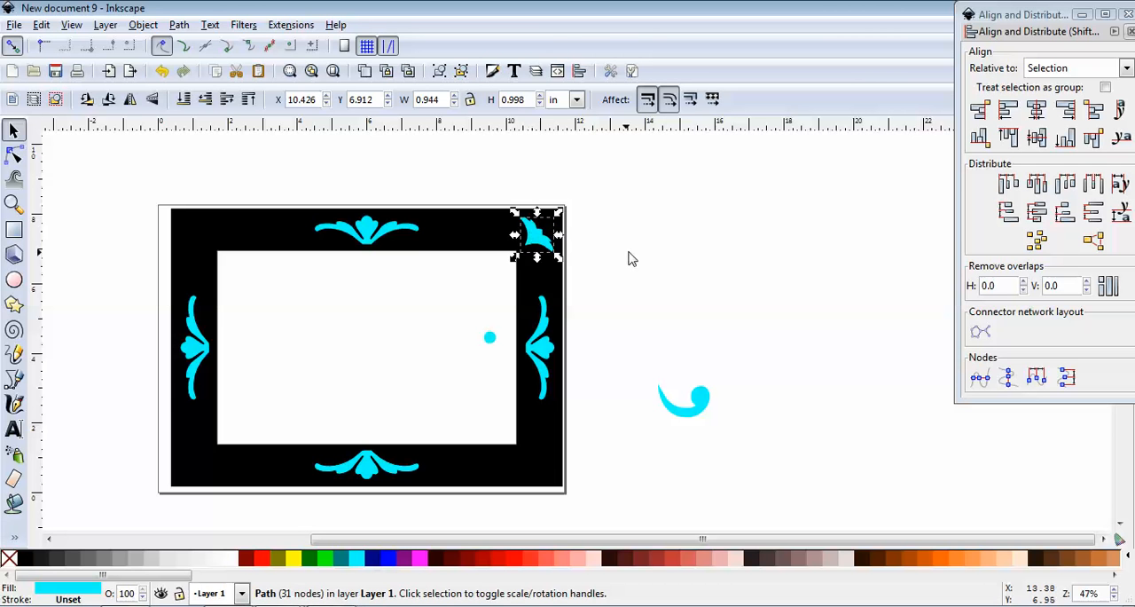
{"action": "left_click", "coordinate": [645, 259]}
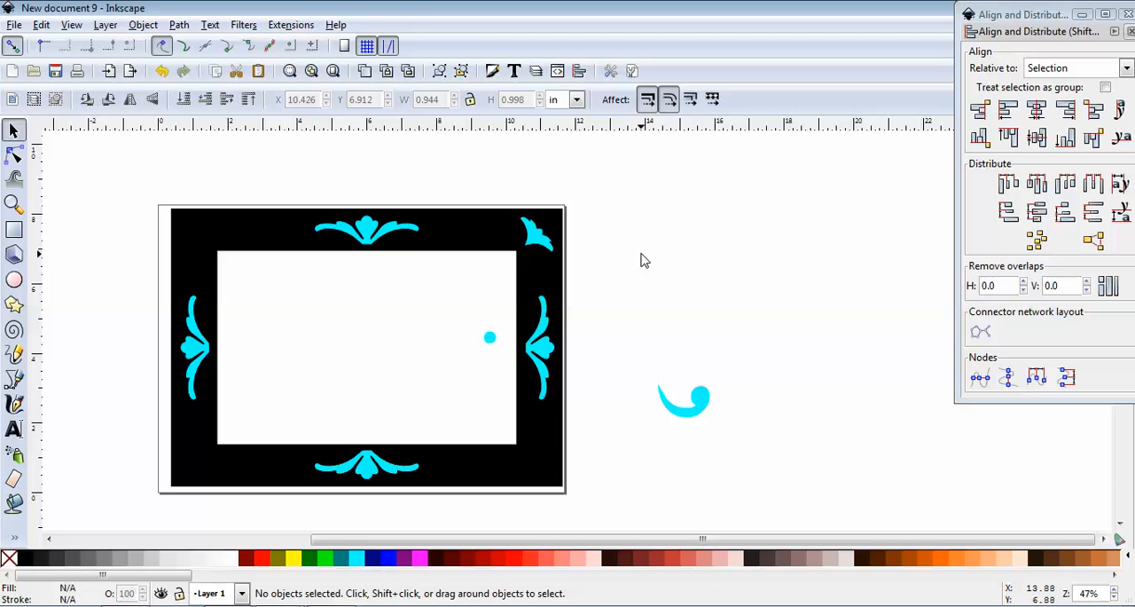
{"action": "mouse_move", "coordinate": [611, 245]}
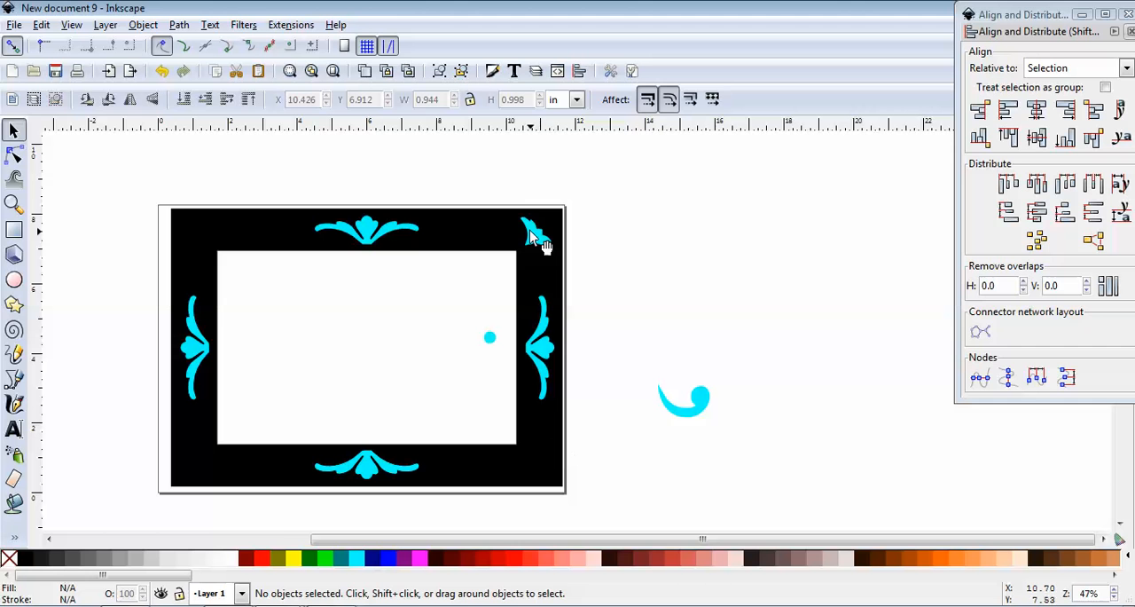
Duplicate the top-right ornament, place it in the top-left corner and flip it horizontally.
{"action": "left_click", "coordinate": [14, 154]}
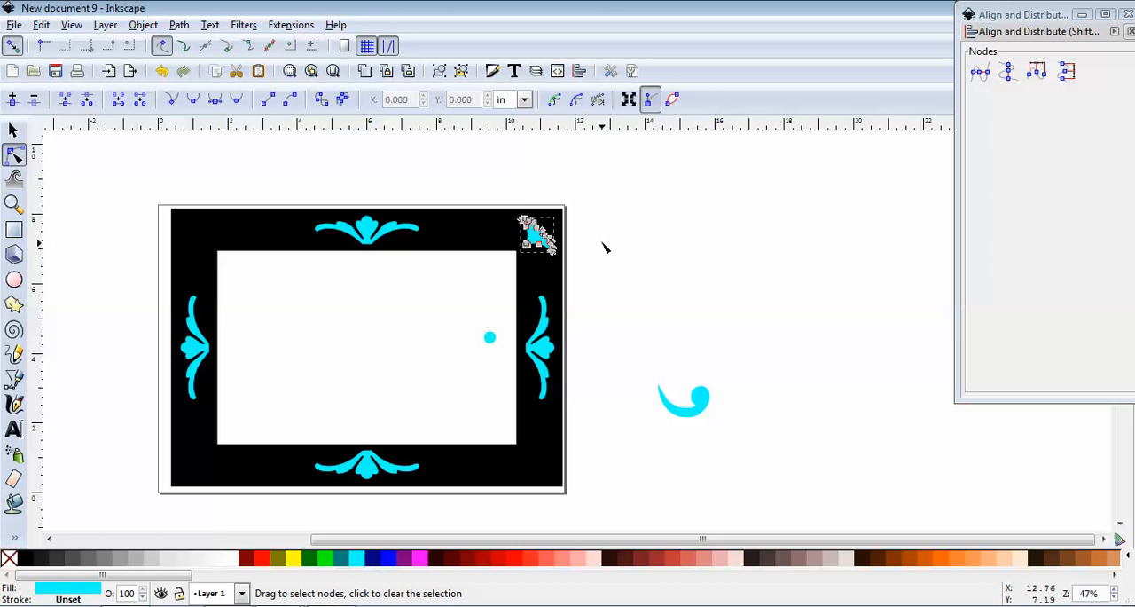
{"action": "mouse_move", "coordinate": [82, 135]}
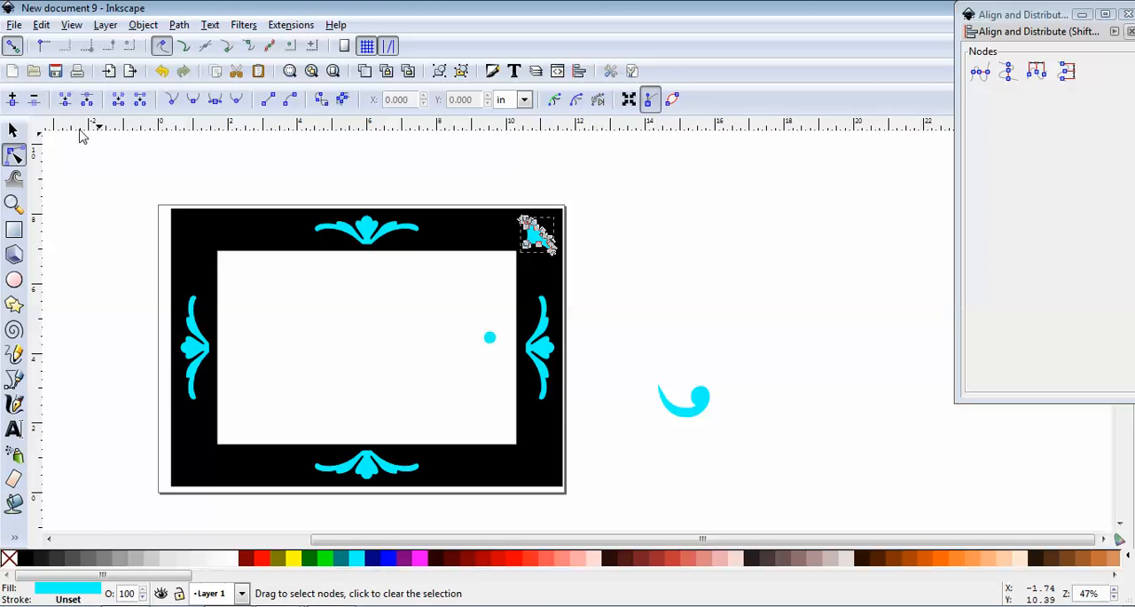
{"action": "left_click", "coordinate": [14, 132]}
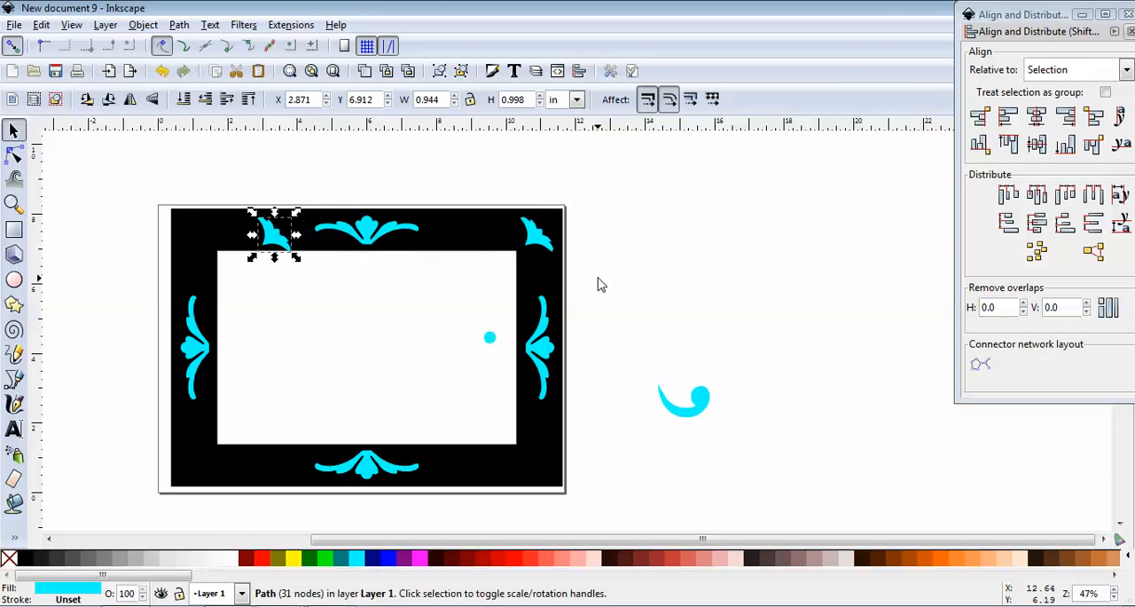
{"action": "left_click_drag", "start_coordinate": [275, 234], "coordinate": [195, 234]}
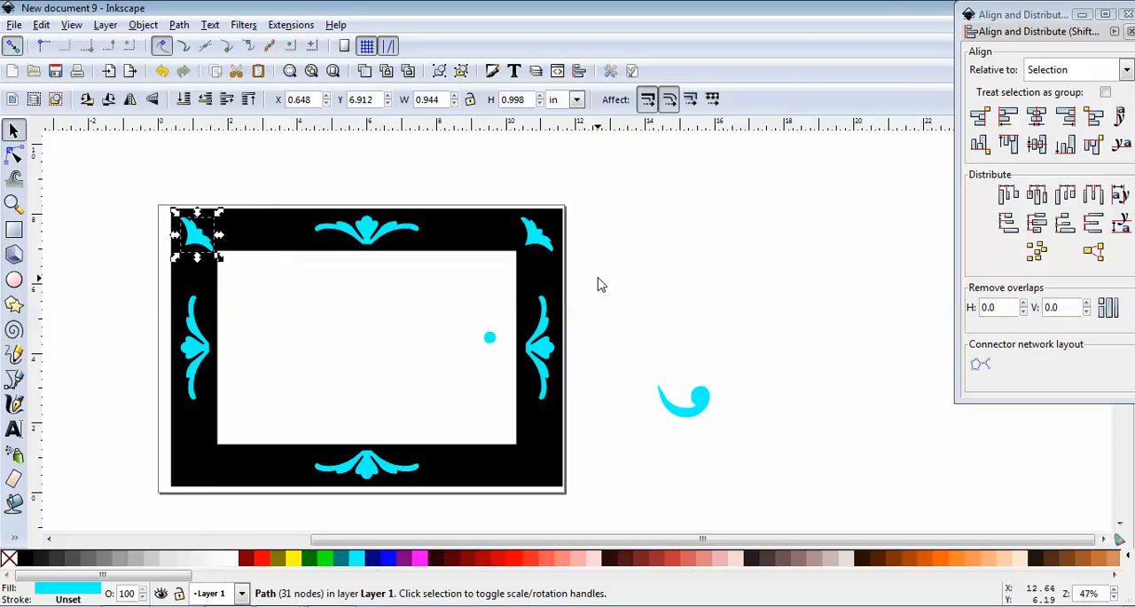
{"action": "mouse_move", "coordinate": [163, 128]}
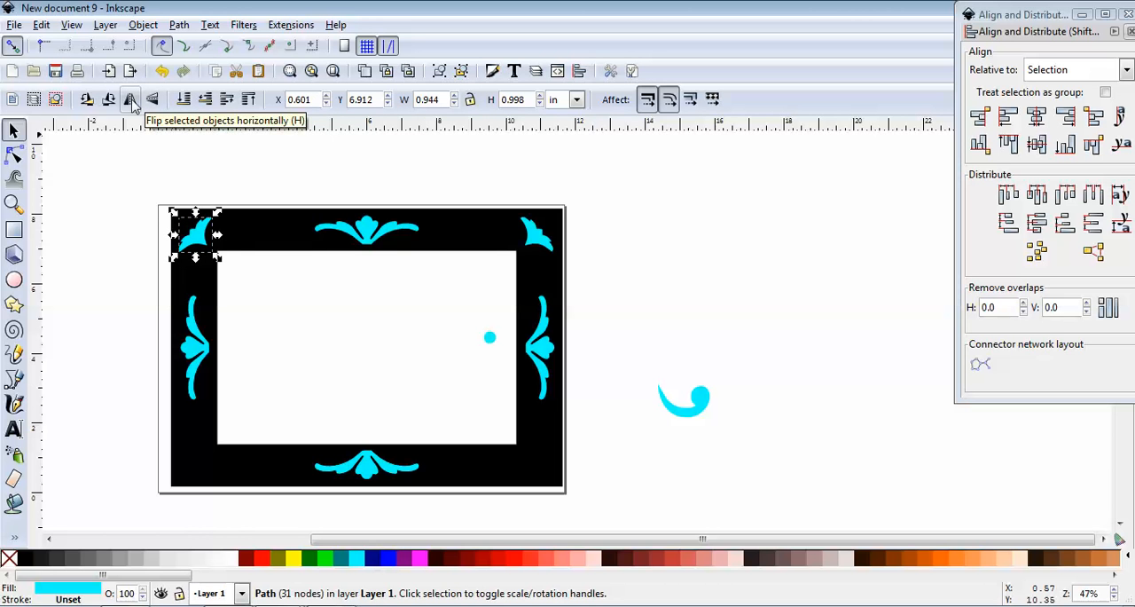
{"action": "left_click", "coordinate": [131, 100]}
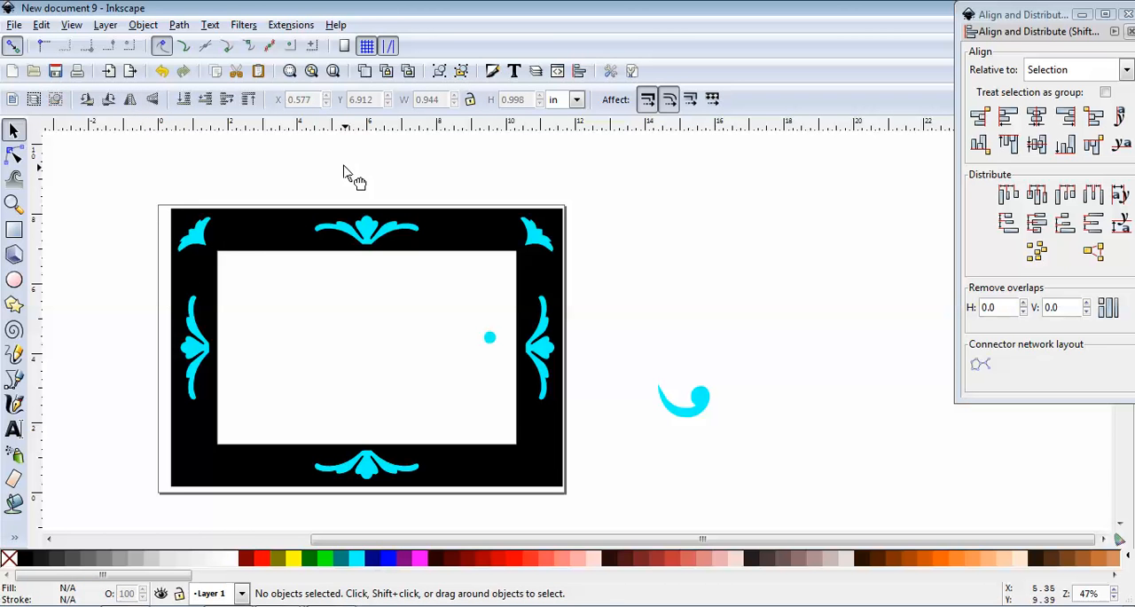
{"action": "left_click", "coordinate": [193, 234]}
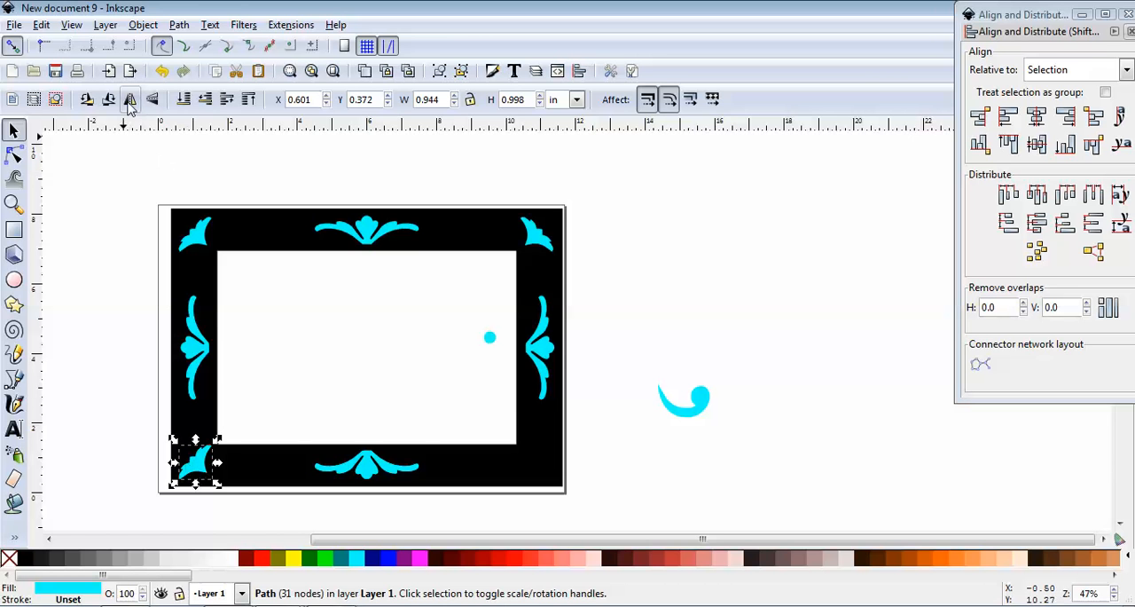
Flip the bottom-left ornament copy so it faces its corner, then deselect it.
{"action": "left_click", "coordinate": [152, 99]}
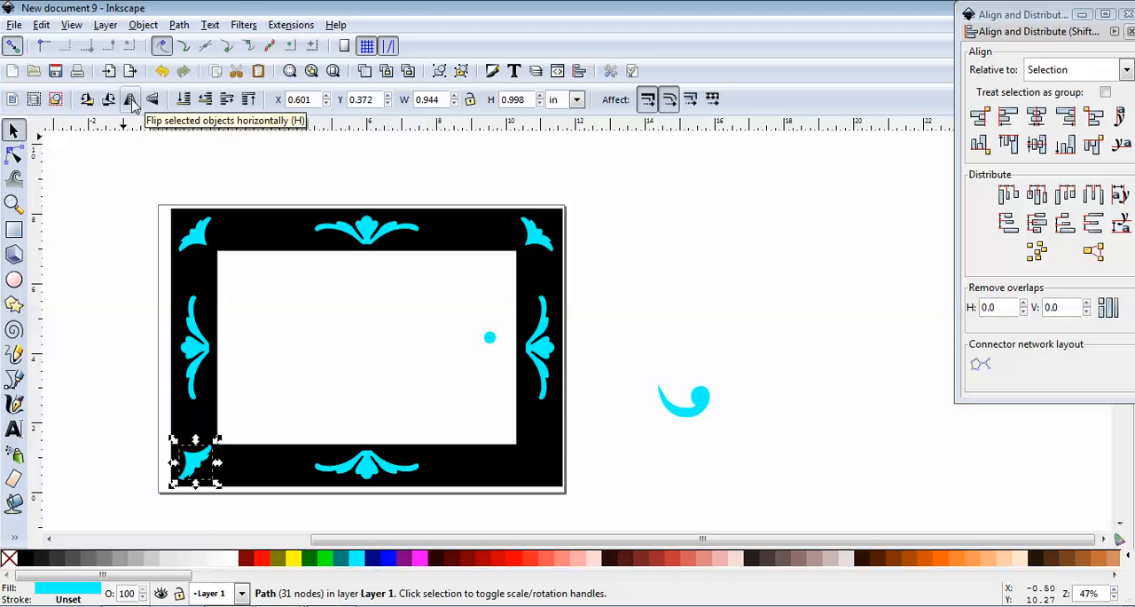
{"action": "left_click", "coordinate": [131, 99]}
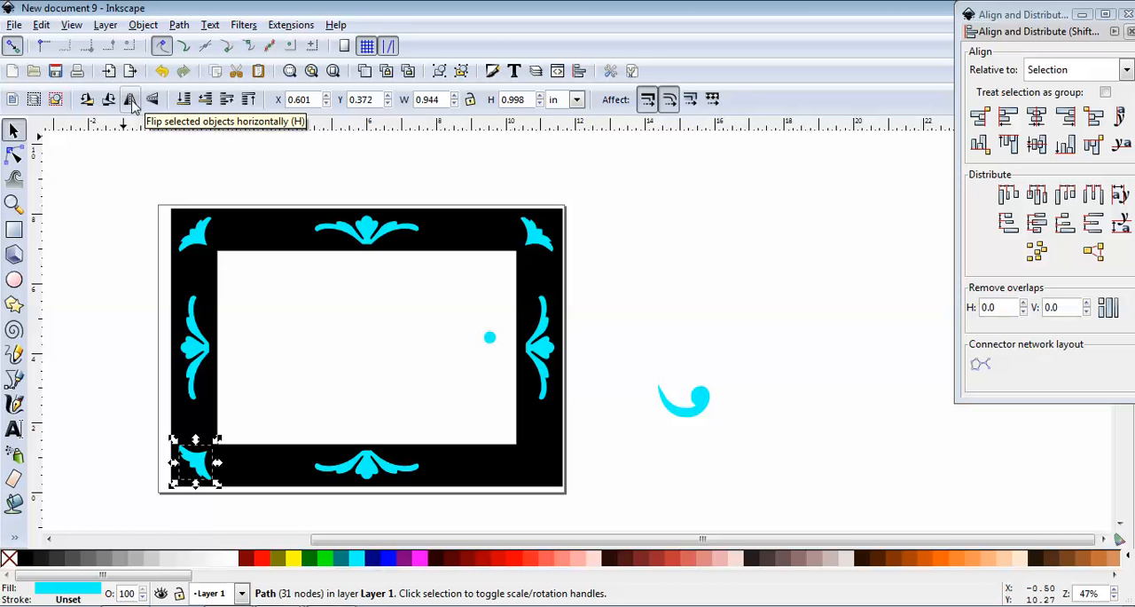
{"action": "mouse_move", "coordinate": [139, 204]}
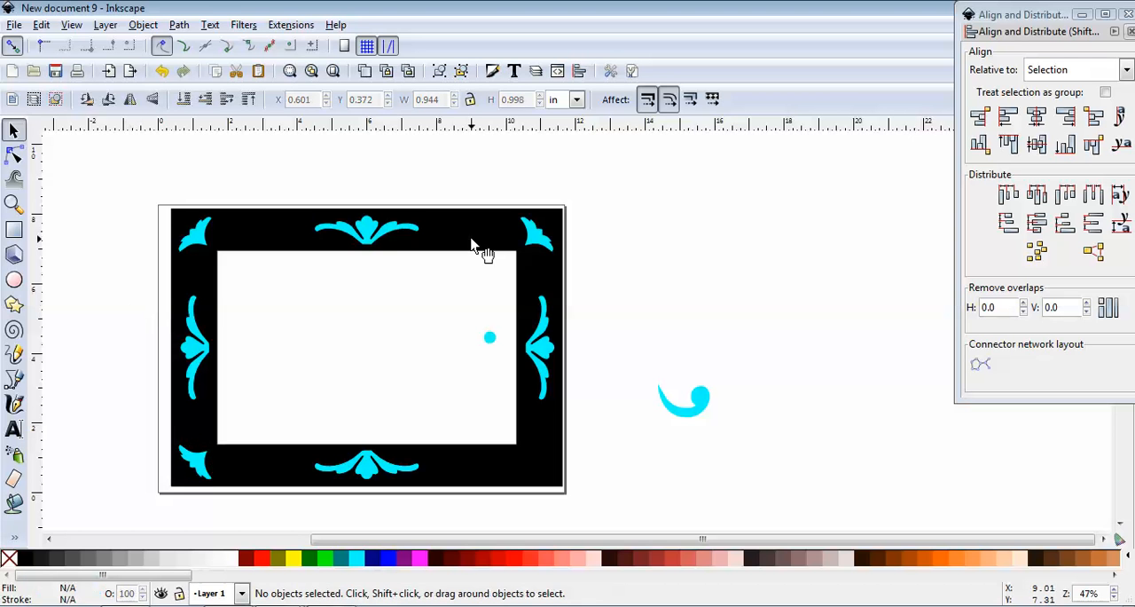
{"action": "left_click", "coordinate": [195, 461]}
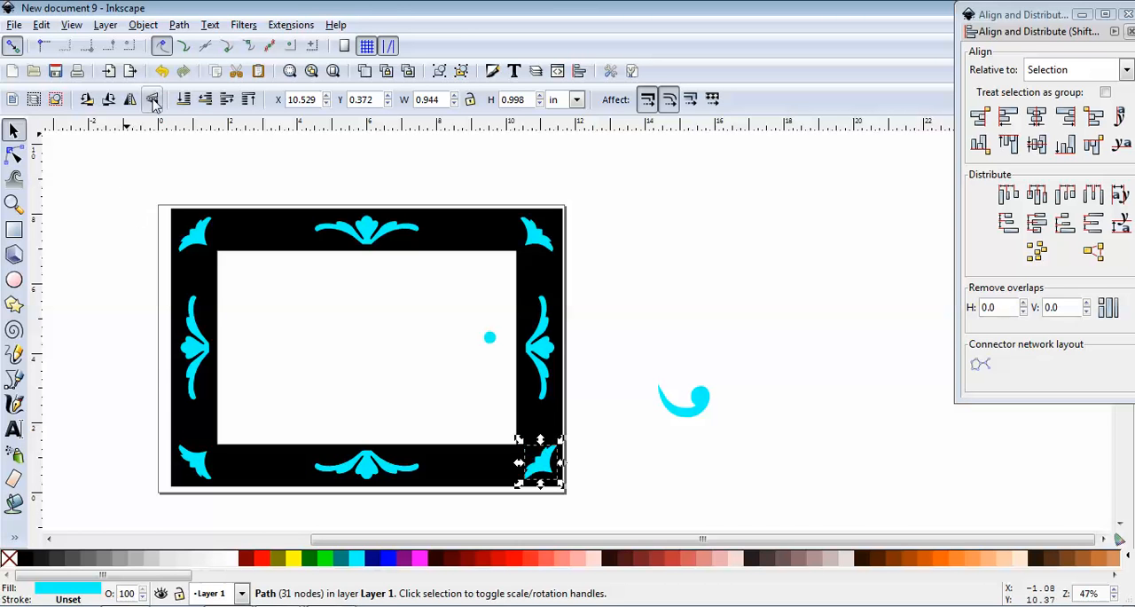
{"action": "mouse_move", "coordinate": [152, 100]}
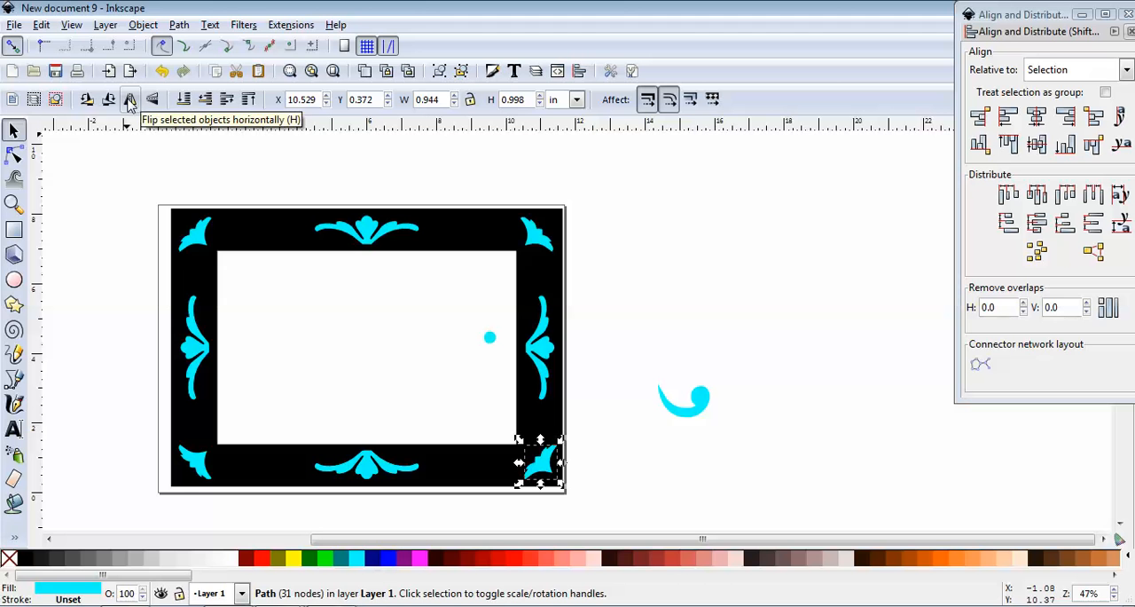
{"action": "mouse_move", "coordinate": [153, 99]}
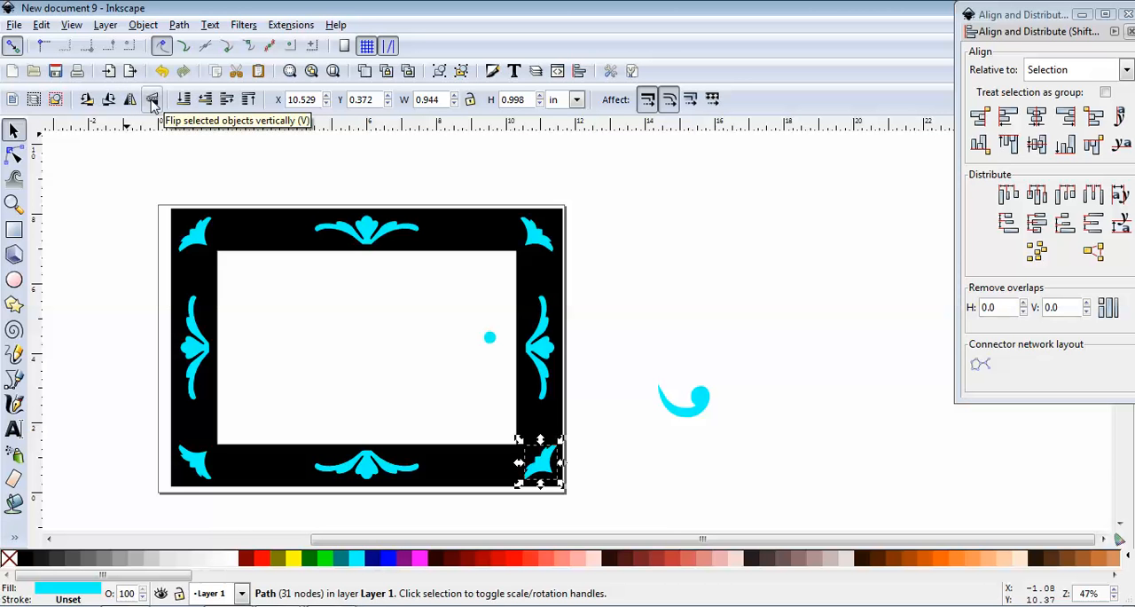
{"action": "mouse_move", "coordinate": [131, 99]}
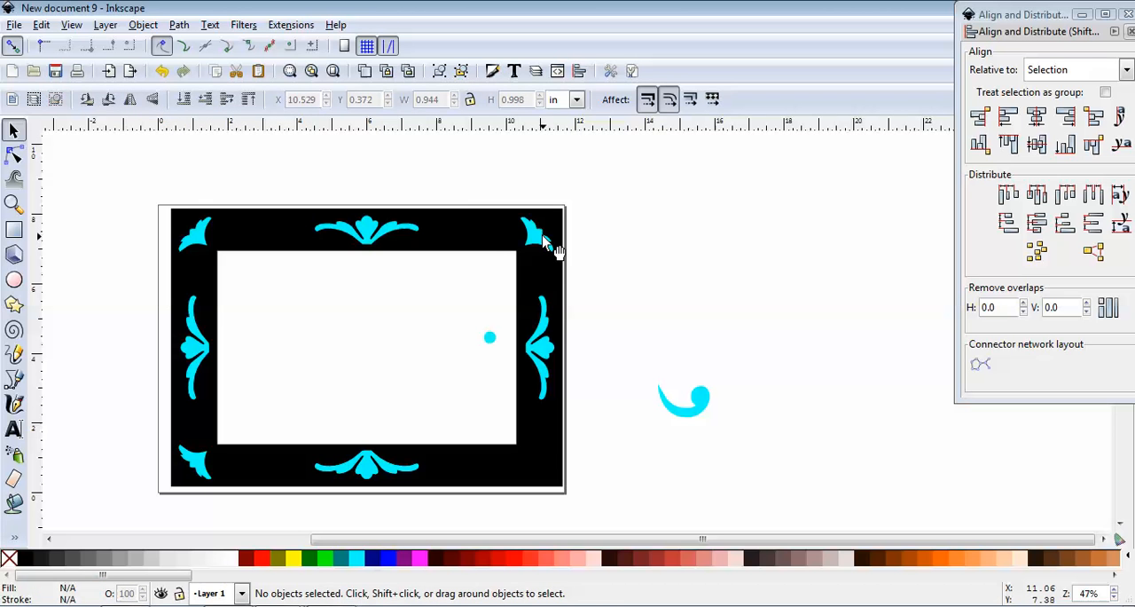
Copy the top-right ornament to the bottom-right corner and flip it to face that corner.
{"action": "left_click", "coordinate": [532, 231]}
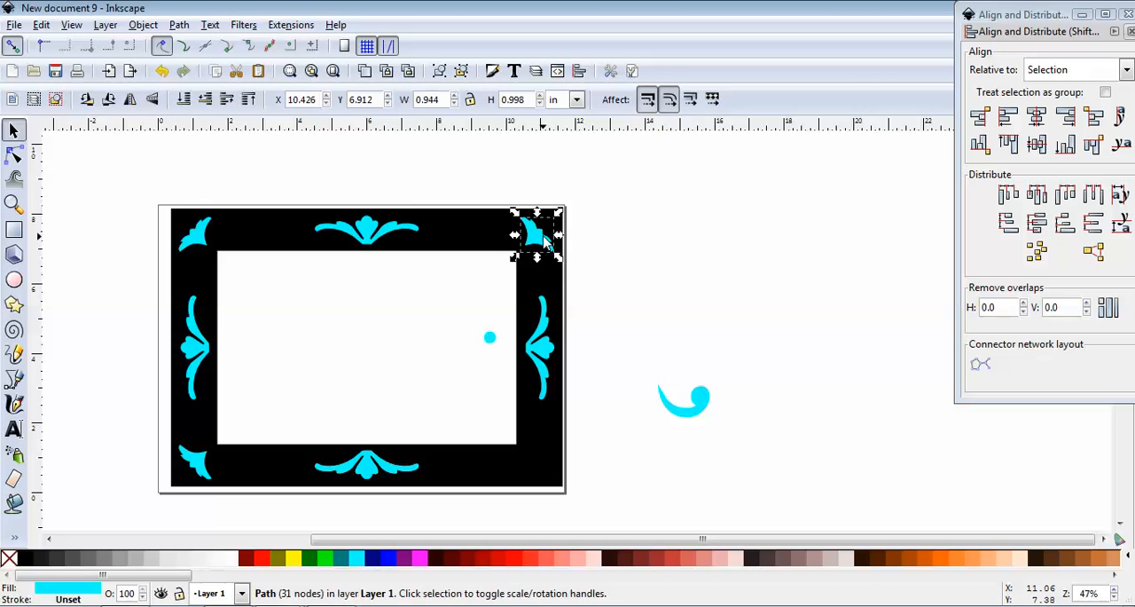
{"action": "left_click_drag", "start_coordinate": [536, 231], "coordinate": [536, 293]}
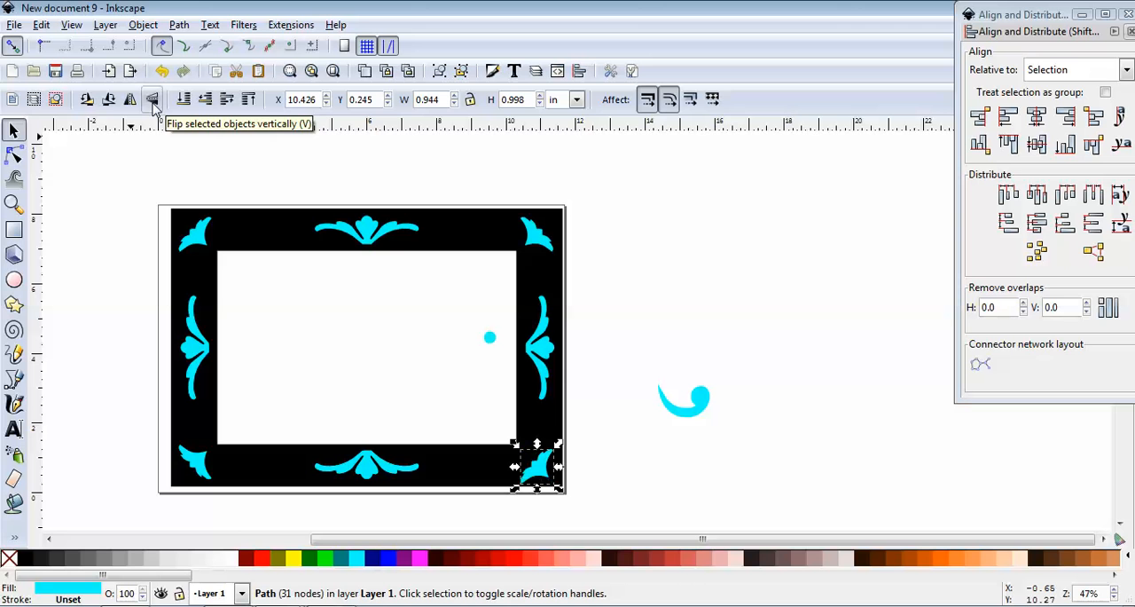
{"action": "mouse_move", "coordinate": [131, 99]}
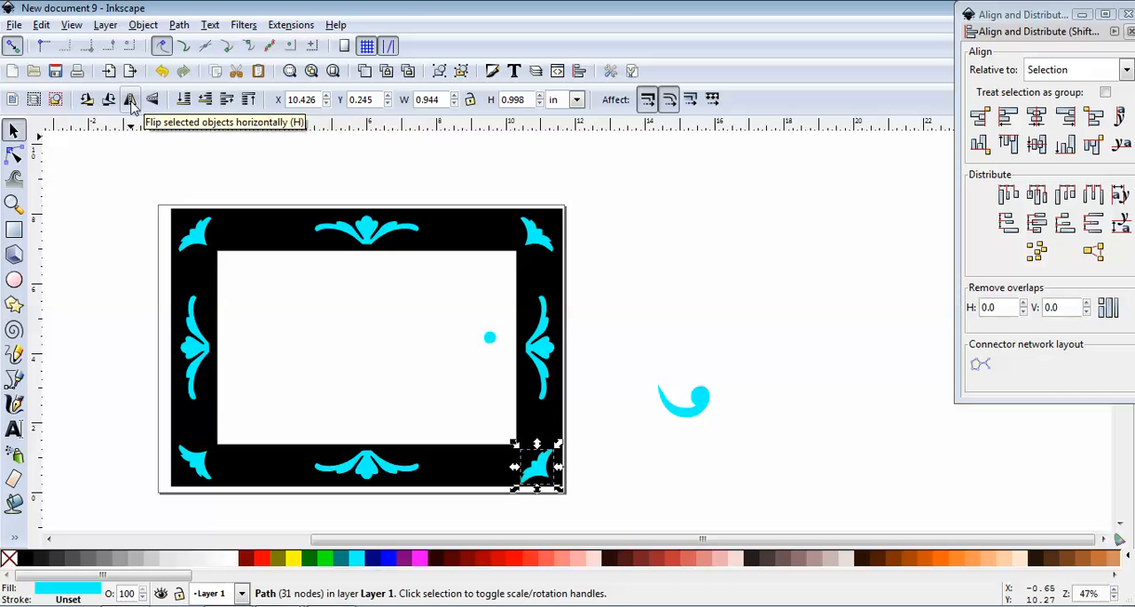
{"action": "left_click", "coordinate": [130, 99]}
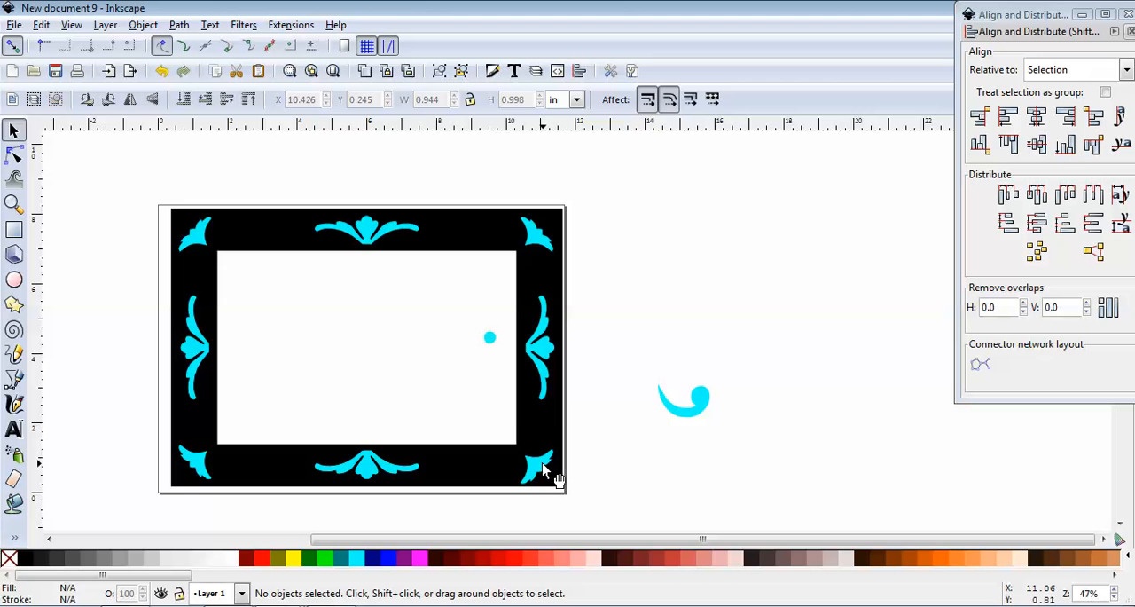
{"action": "left_click", "coordinate": [541, 468]}
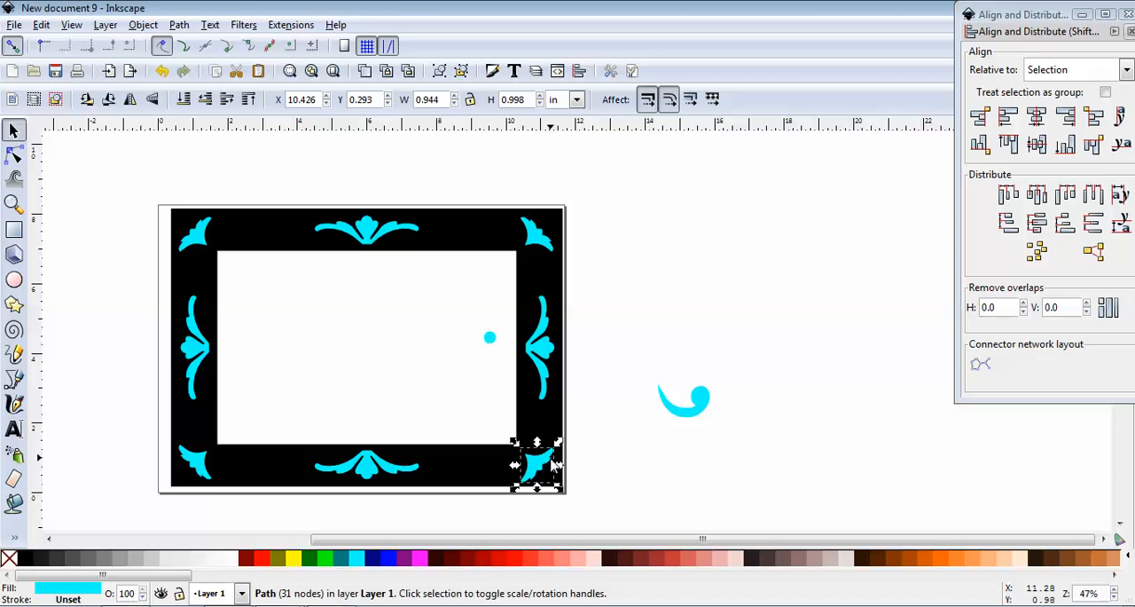
{"action": "left_click", "coordinate": [747, 418]}
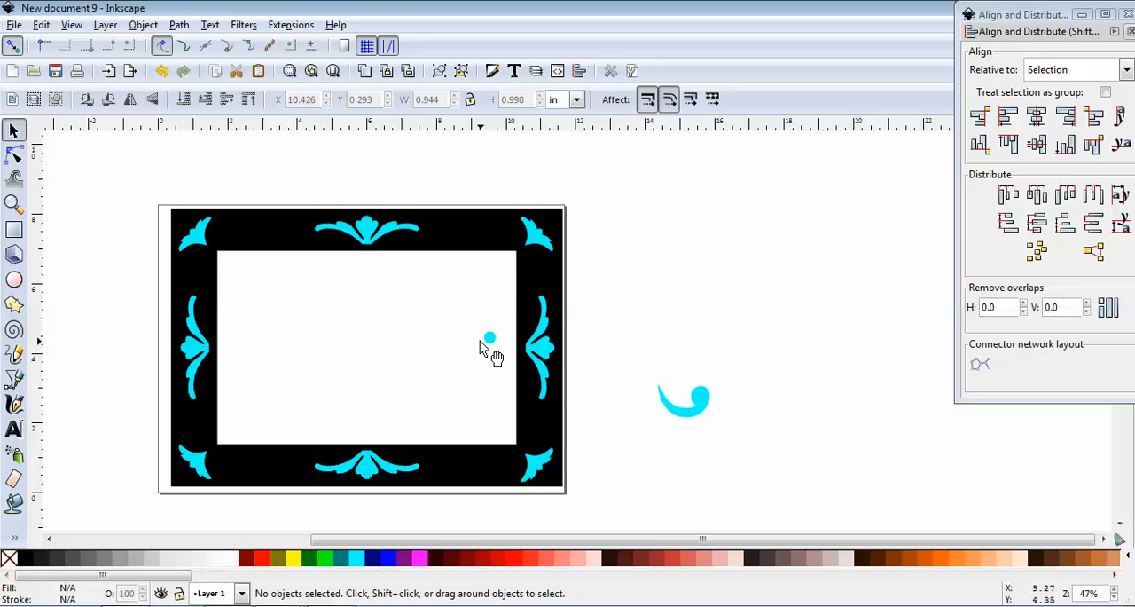
{"action": "mouse_move", "coordinate": [387, 263]}
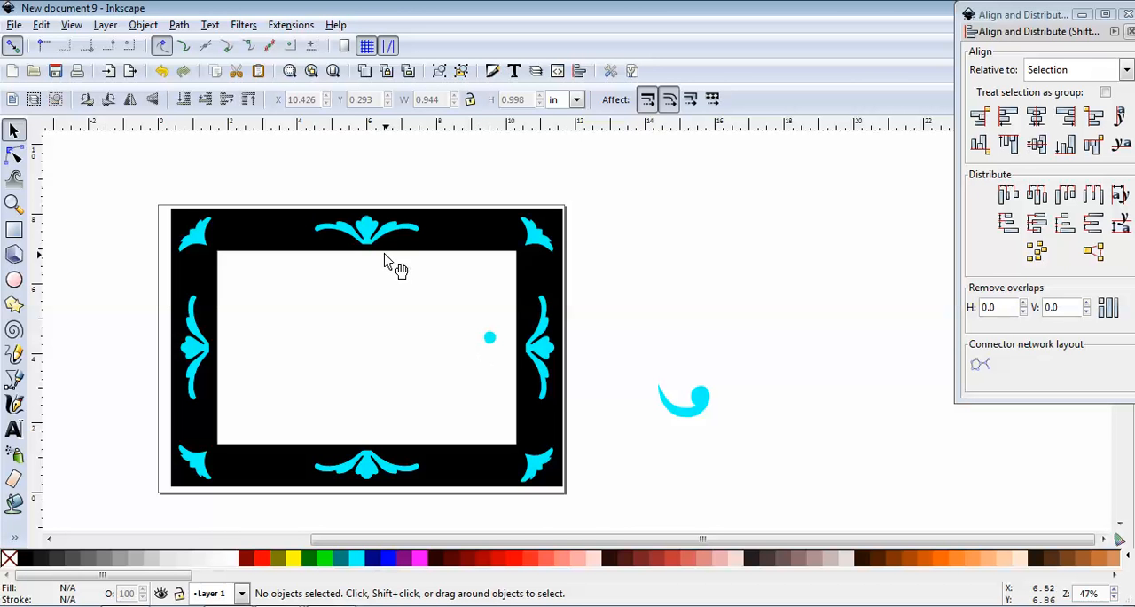
{"action": "mouse_move", "coordinate": [385, 239]}
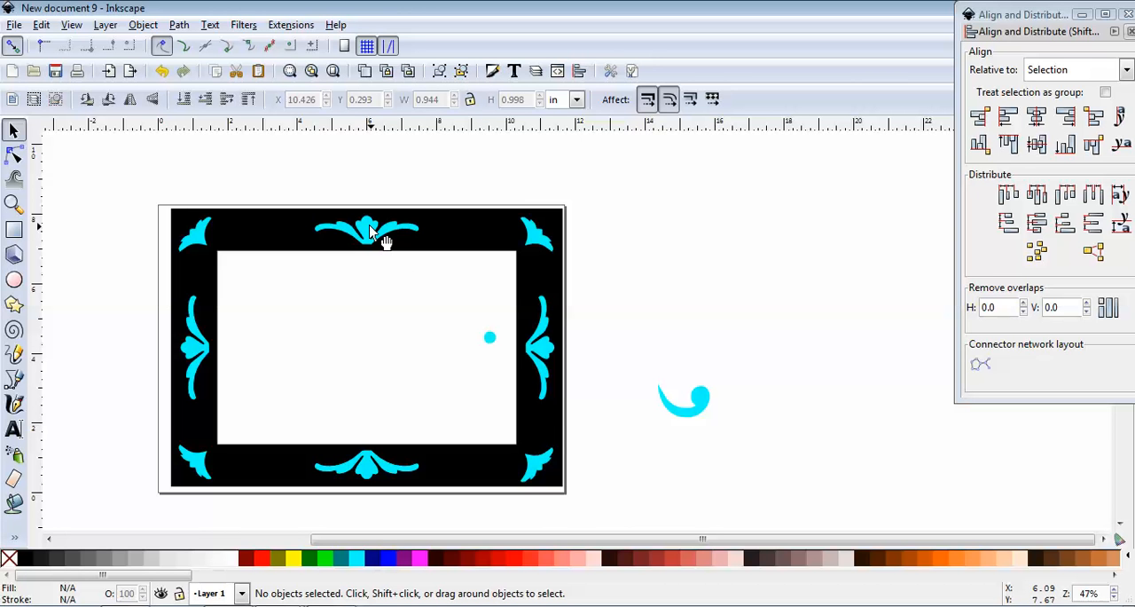
{"action": "mouse_move", "coordinate": [493, 358]}
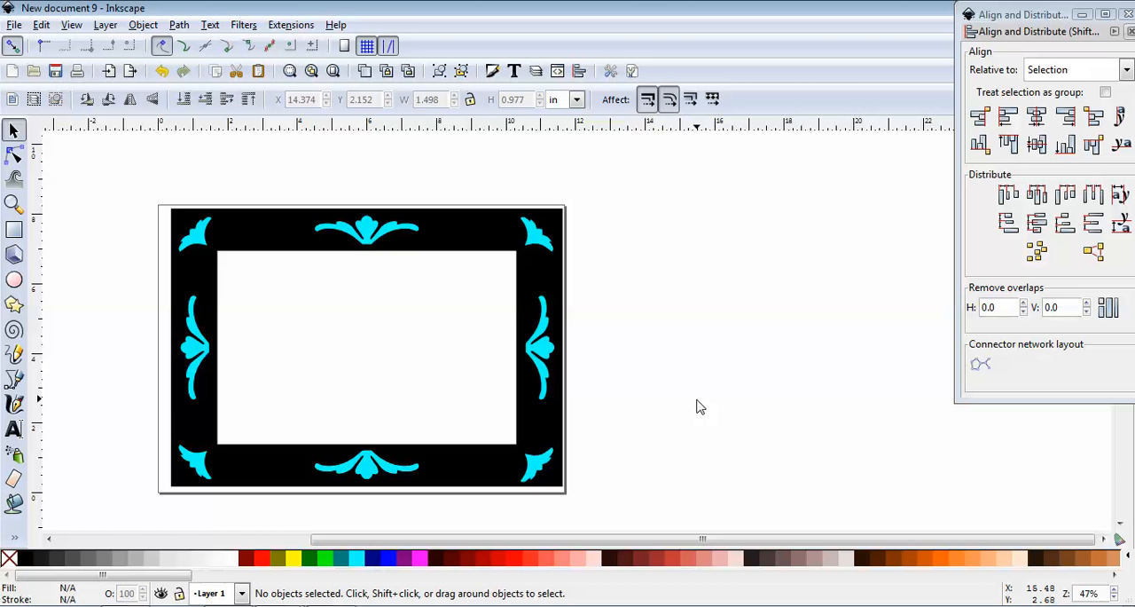
{"action": "mouse_move", "coordinate": [818, 399]}
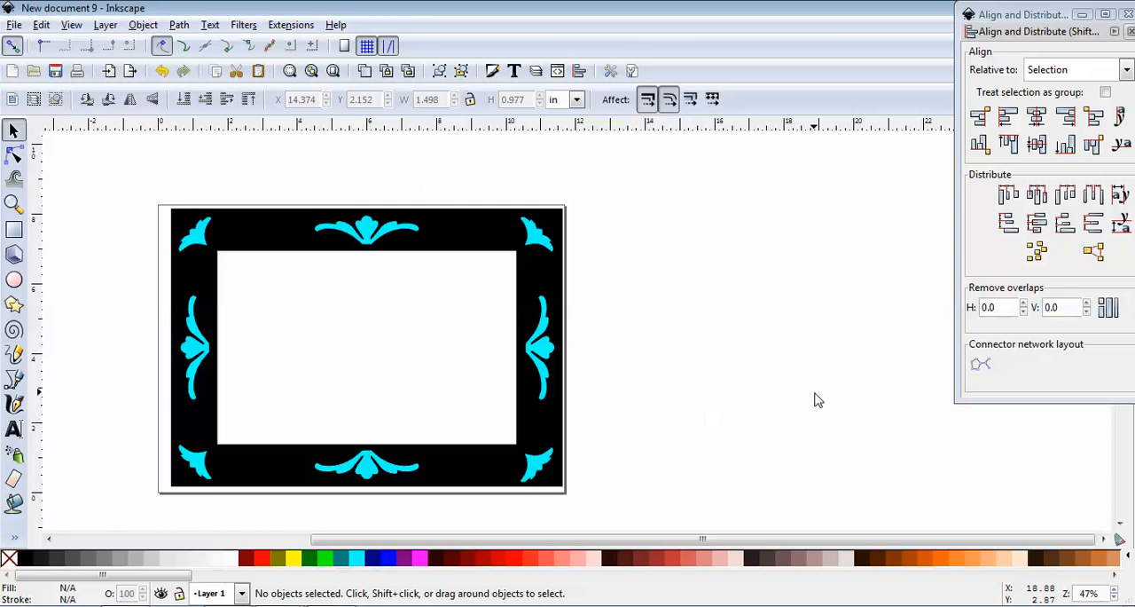
{"action": "mouse_move", "coordinate": [567, 521]}
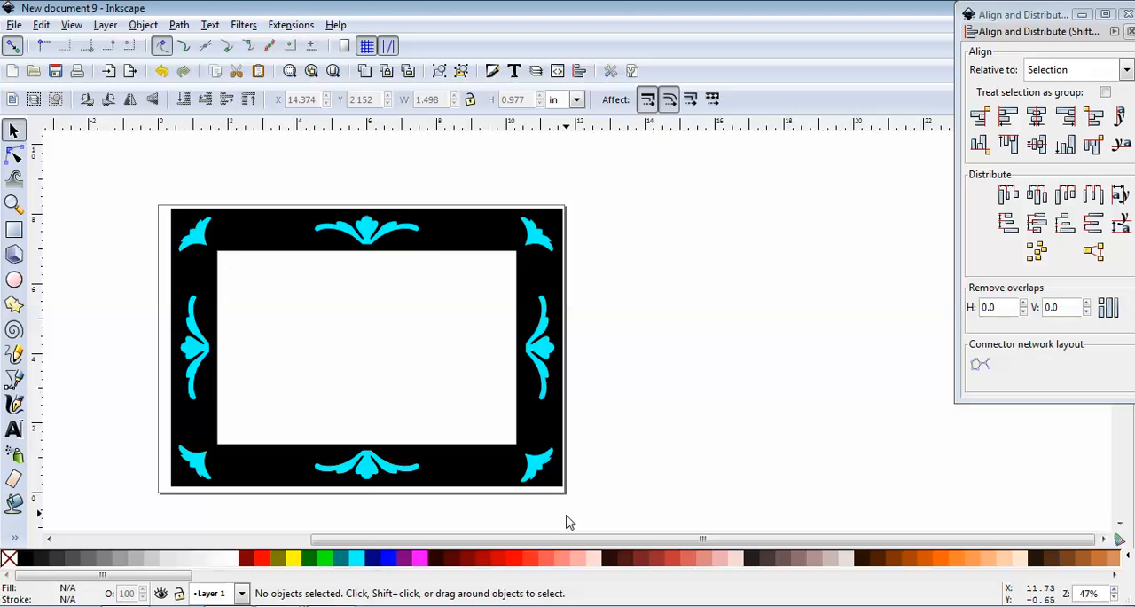
{"action": "left_click", "coordinate": [365, 346]}
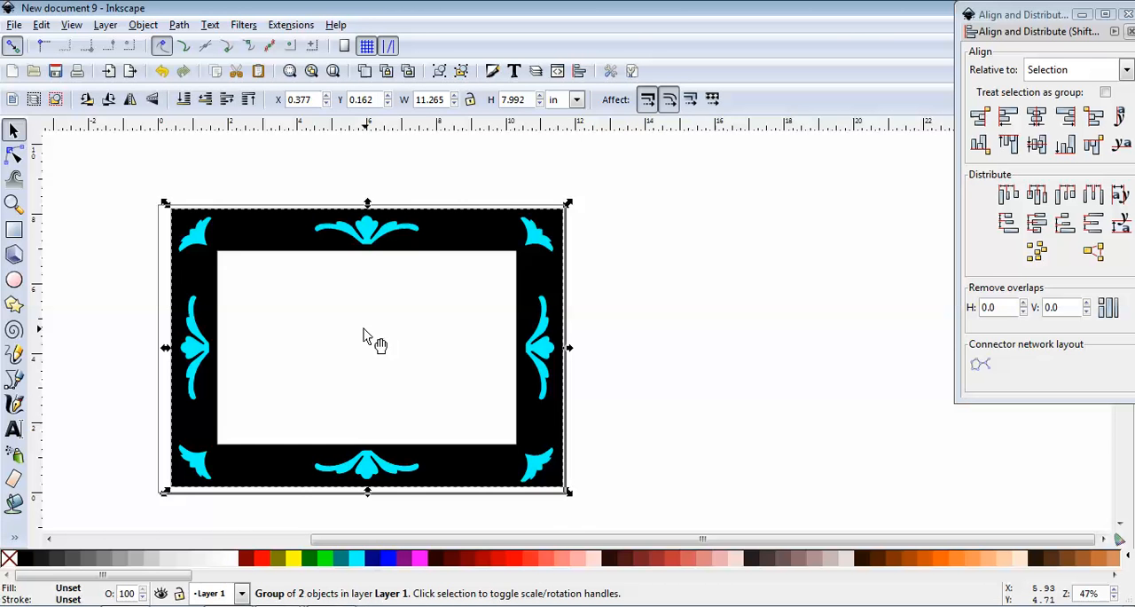
{"action": "mouse_move", "coordinate": [266, 371]}
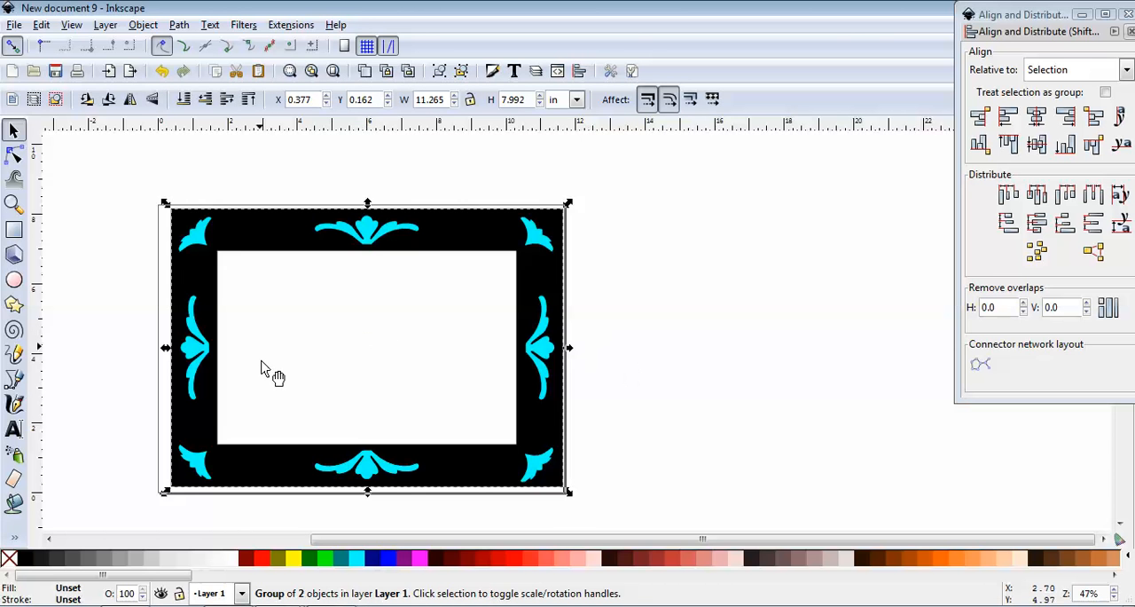
{"action": "mouse_move", "coordinate": [266, 359]}
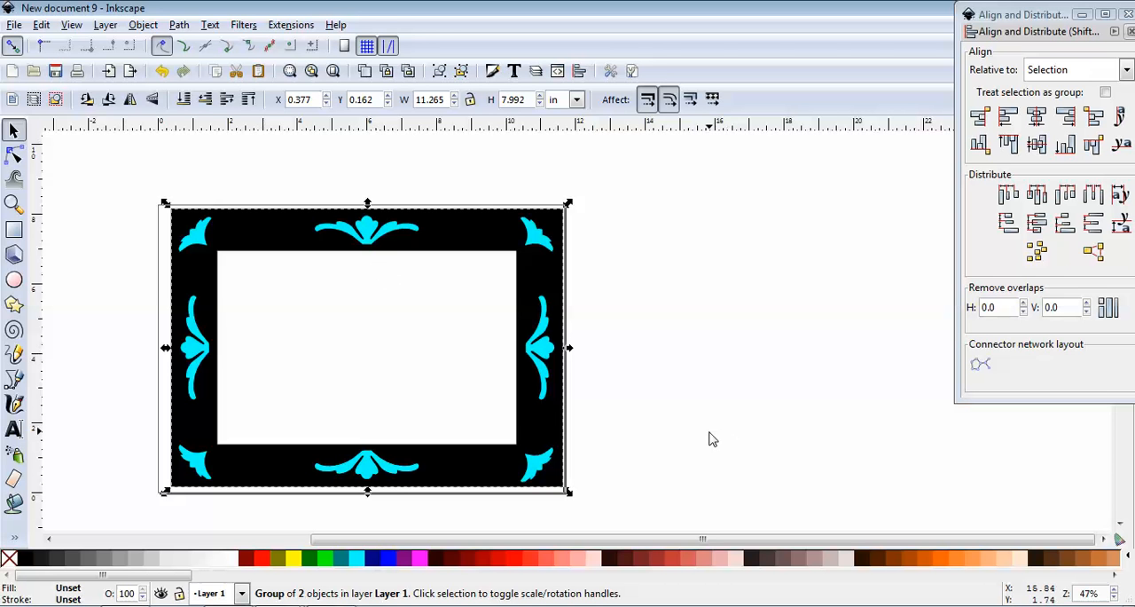
{"action": "mouse_move", "coordinate": [163, 433]}
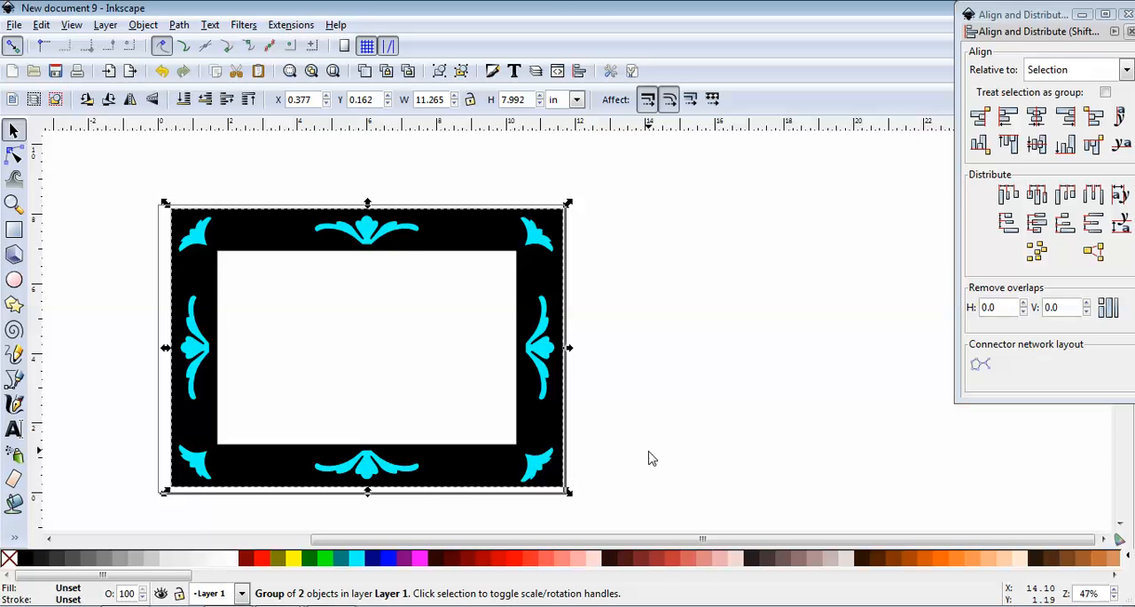
{"action": "mouse_move", "coordinate": [657, 341]}
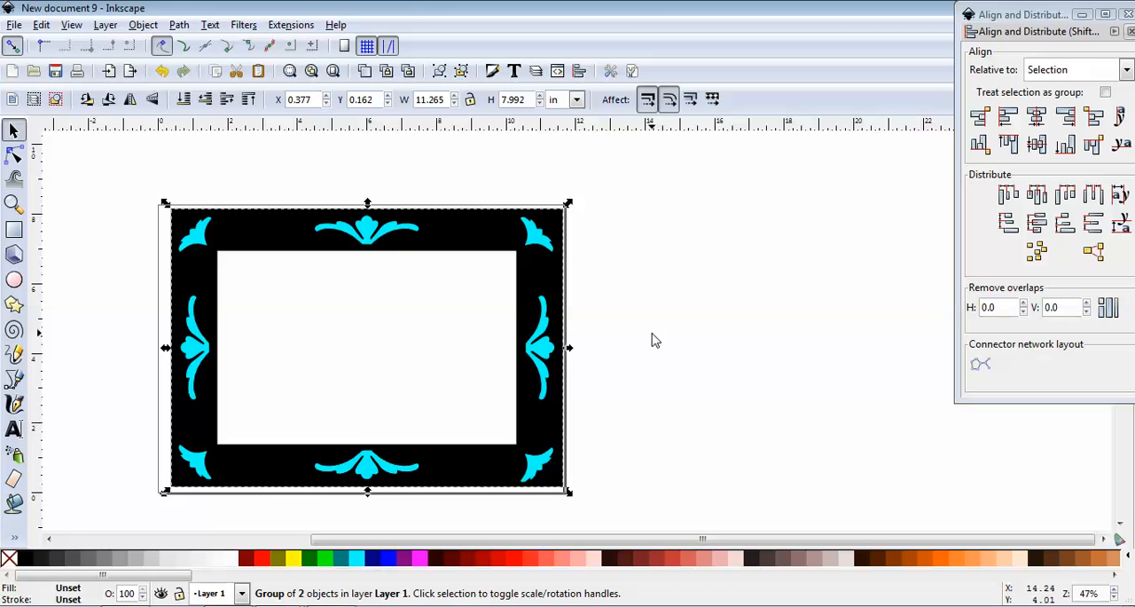
{"action": "mouse_move", "coordinate": [461, 110]}
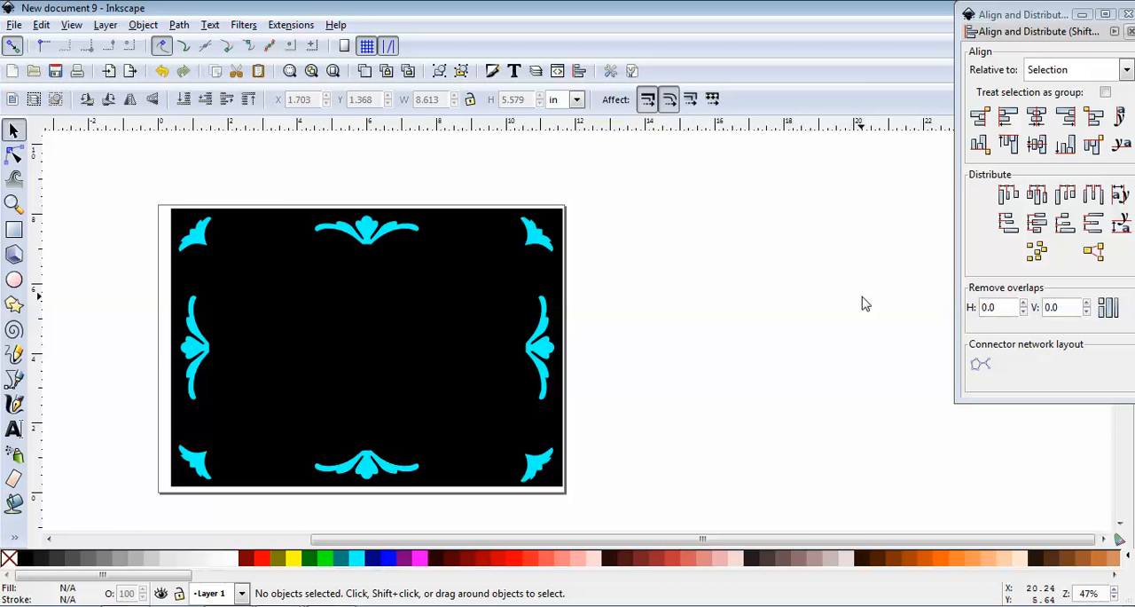
{"action": "mouse_move", "coordinate": [873, 307]}
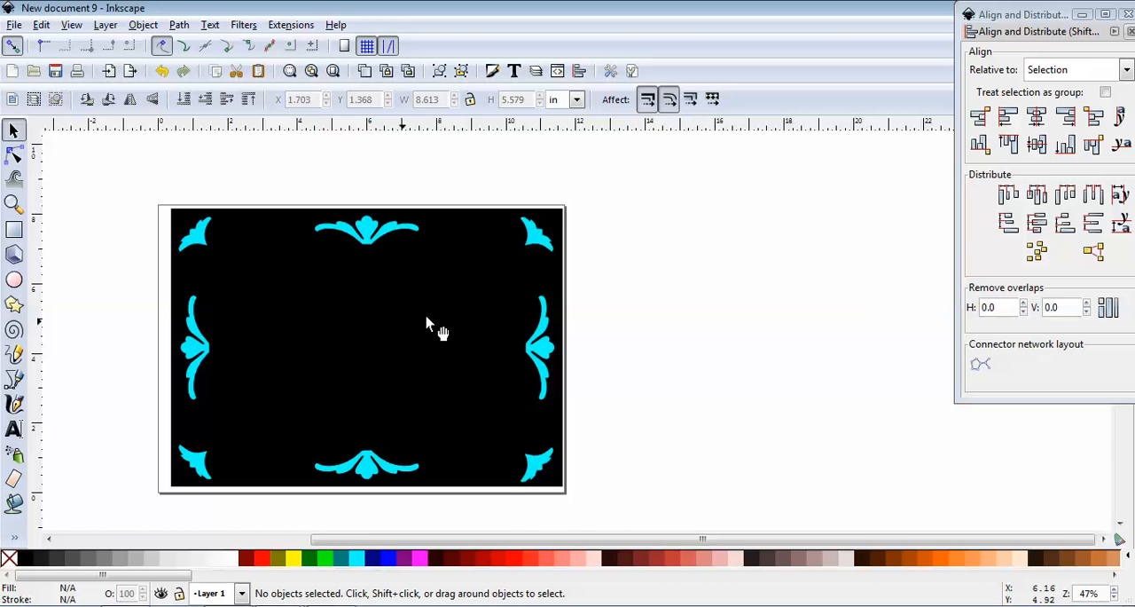
{"action": "mouse_move", "coordinate": [283, 340]}
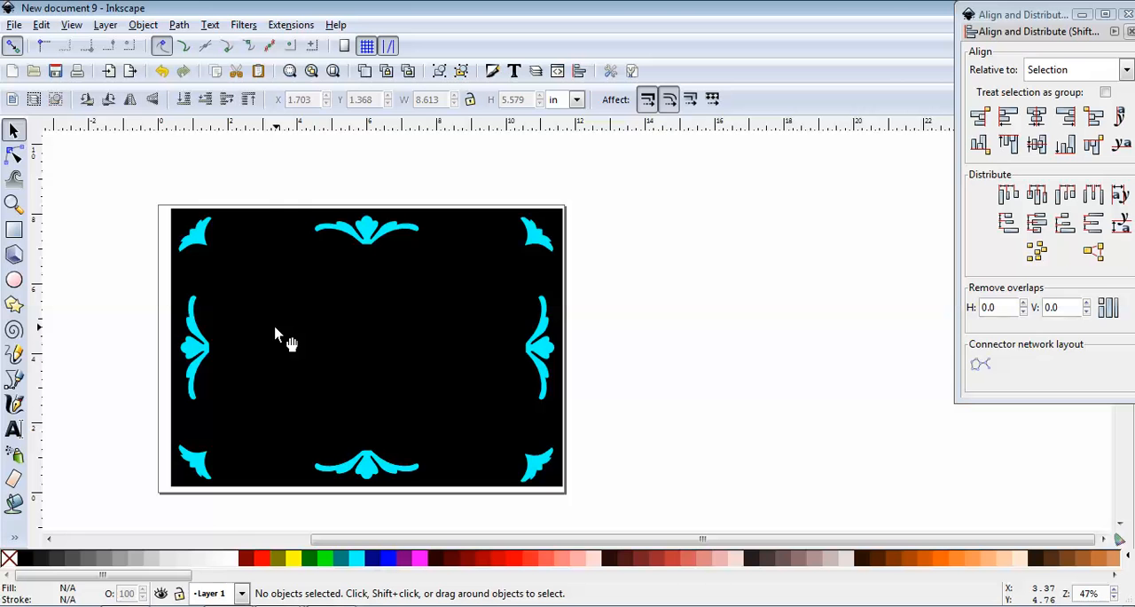
{"action": "mouse_move", "coordinate": [295, 337]}
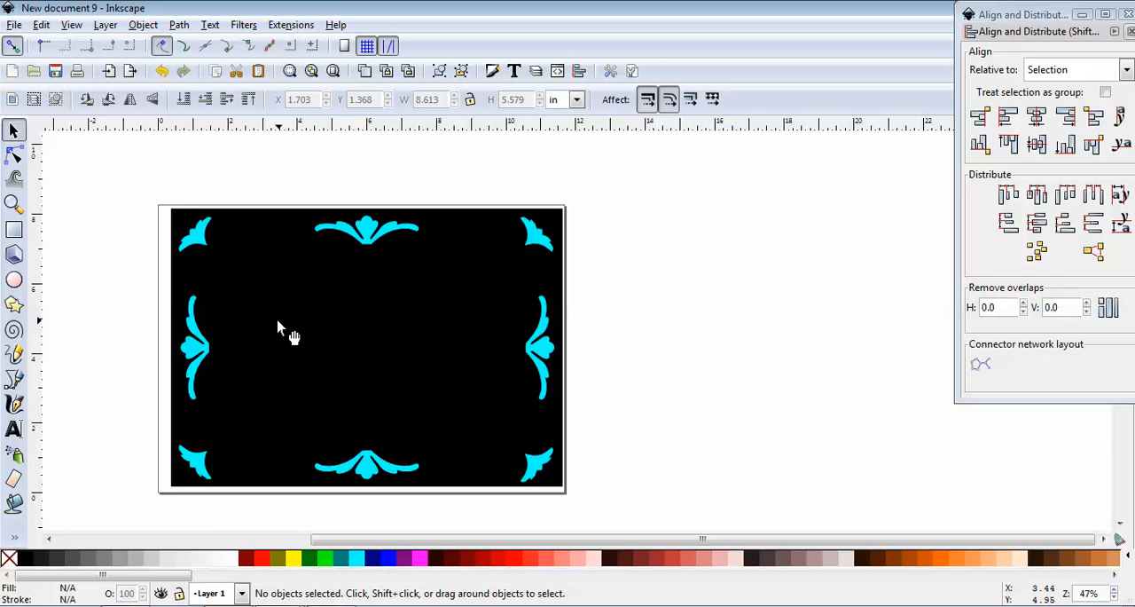
{"action": "mouse_move", "coordinate": [409, 292]}
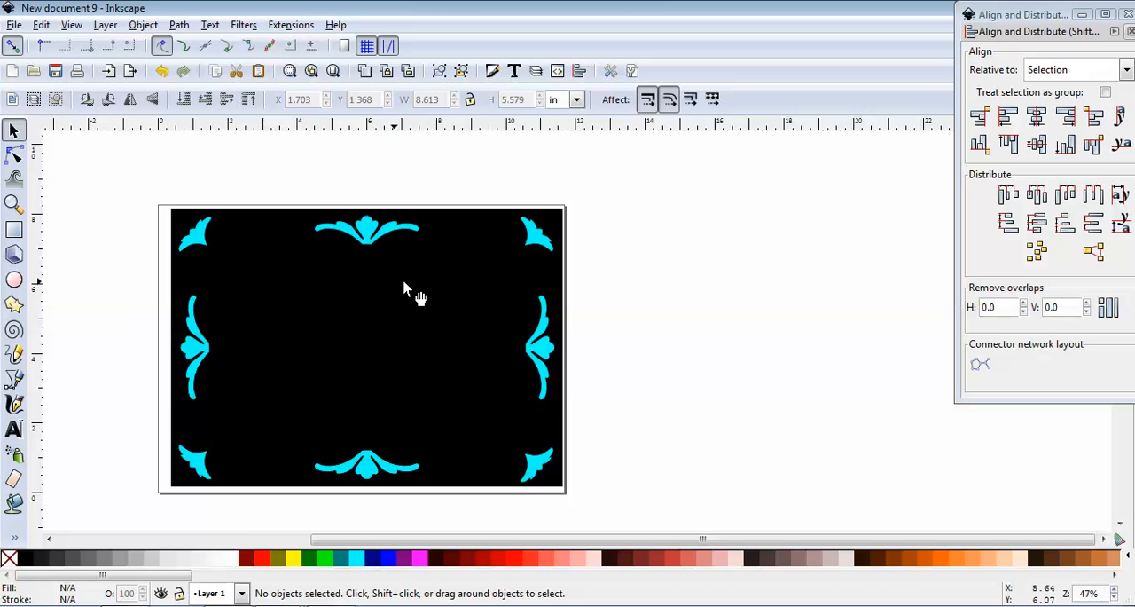
{"action": "mouse_move", "coordinate": [440, 415]}
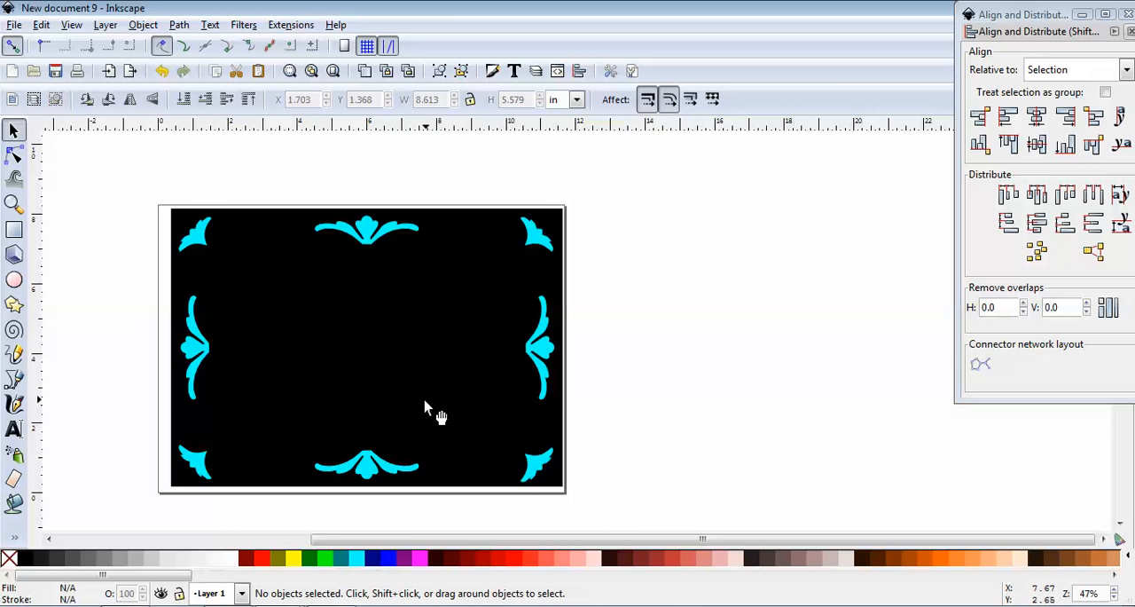